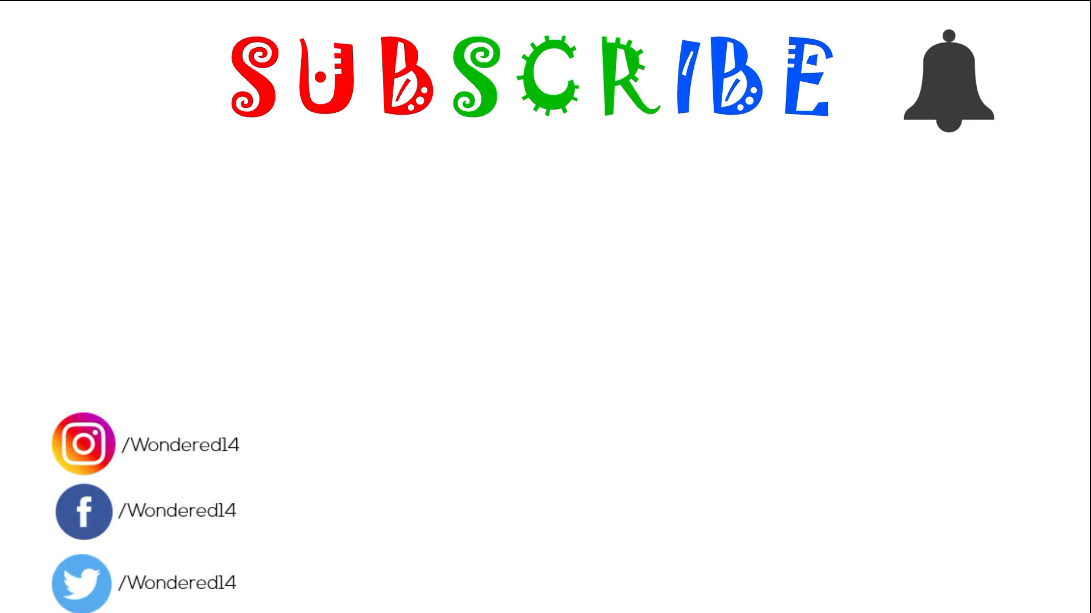
Step: Replace the dark grey bell beside SUBSCRIBE with the golden yellow bell graphic
click(944, 77)
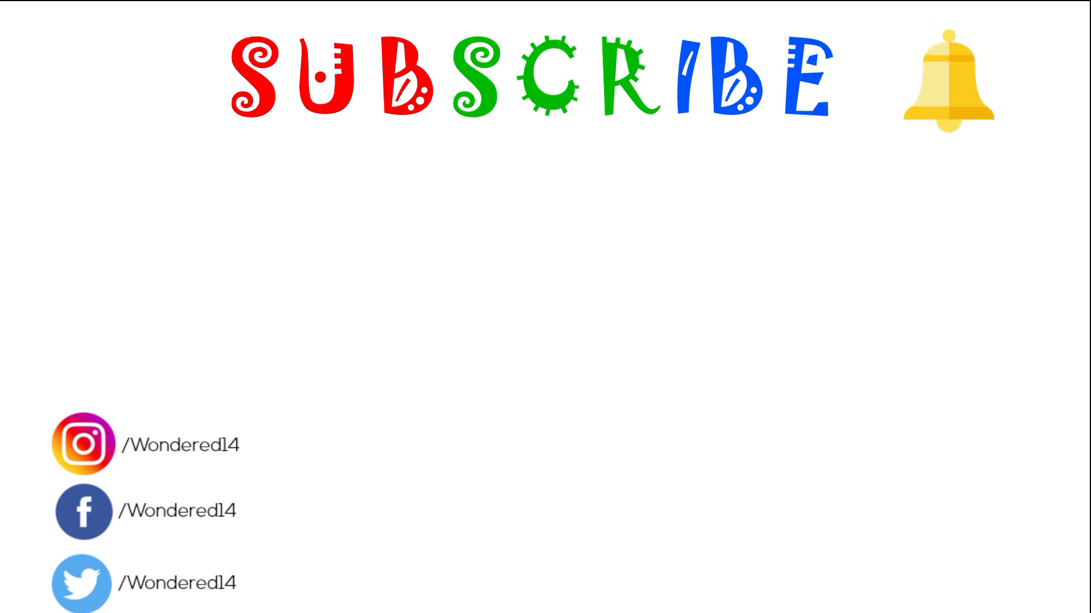